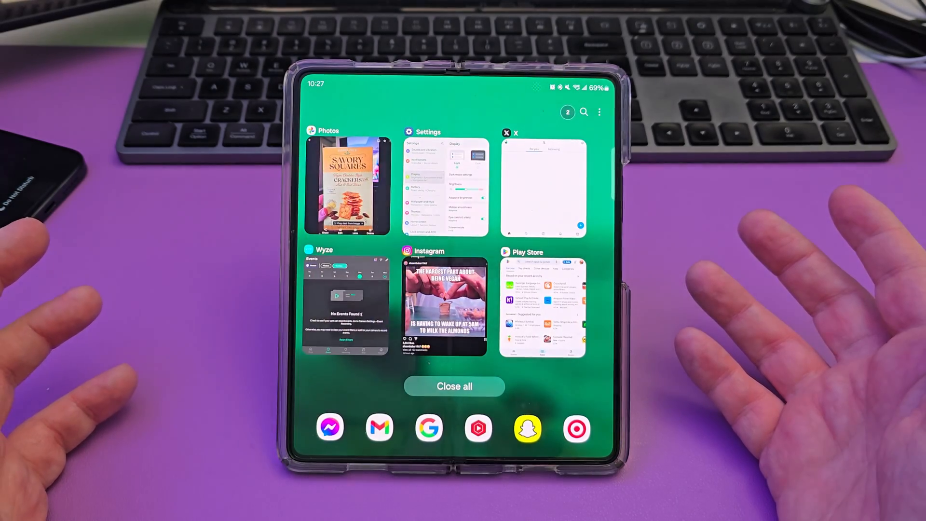
Reopen Settings from the Recent apps card, landing on the Connections page.
left_click(454, 386)
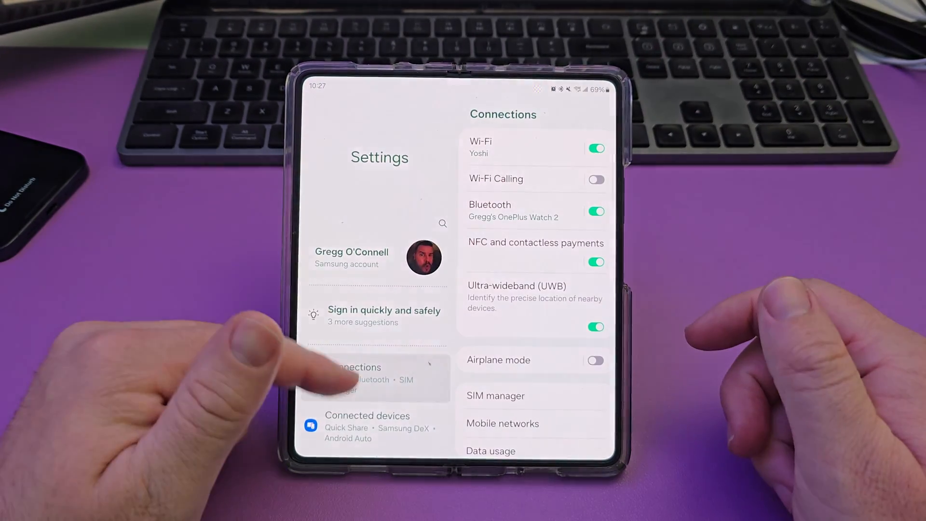
Set the navigation bar to swipe gestures and open More options, then return to Settings from Recent apps.
scroll("down", 3)
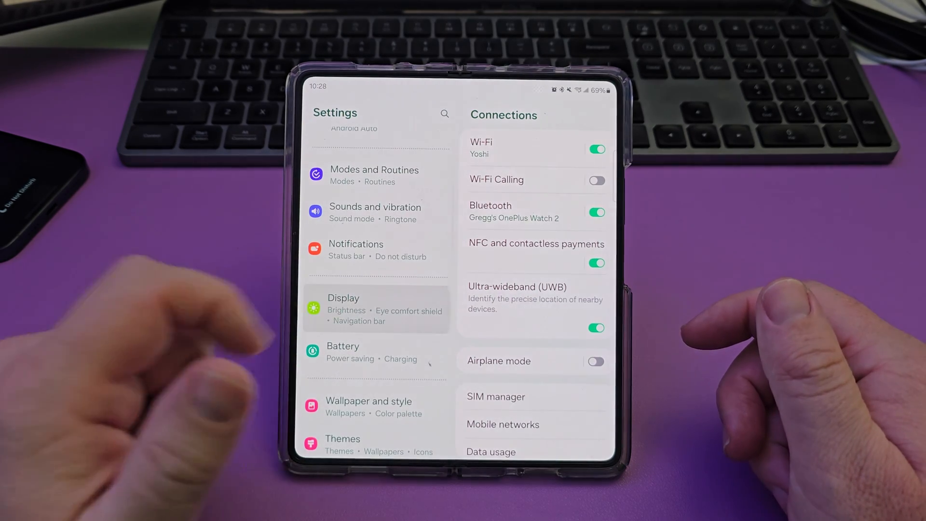
left_click(354, 308)
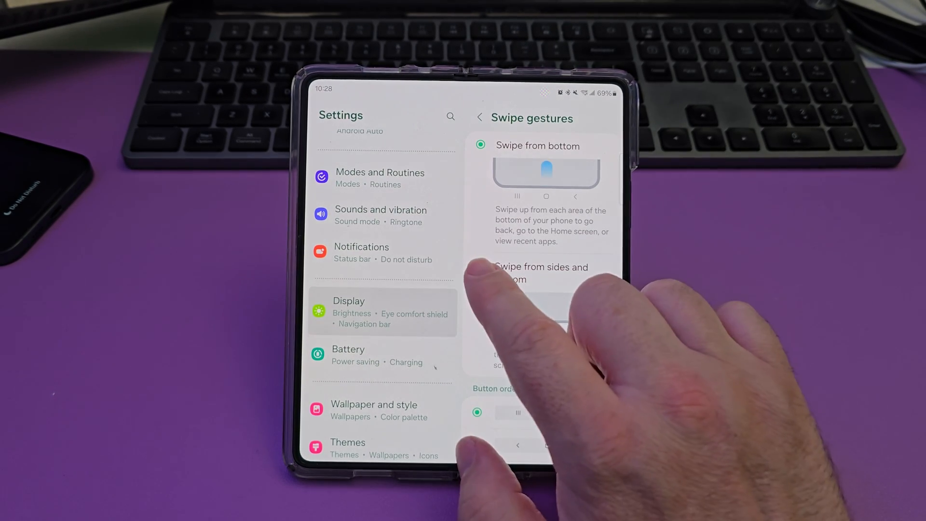
left_click(479, 271)
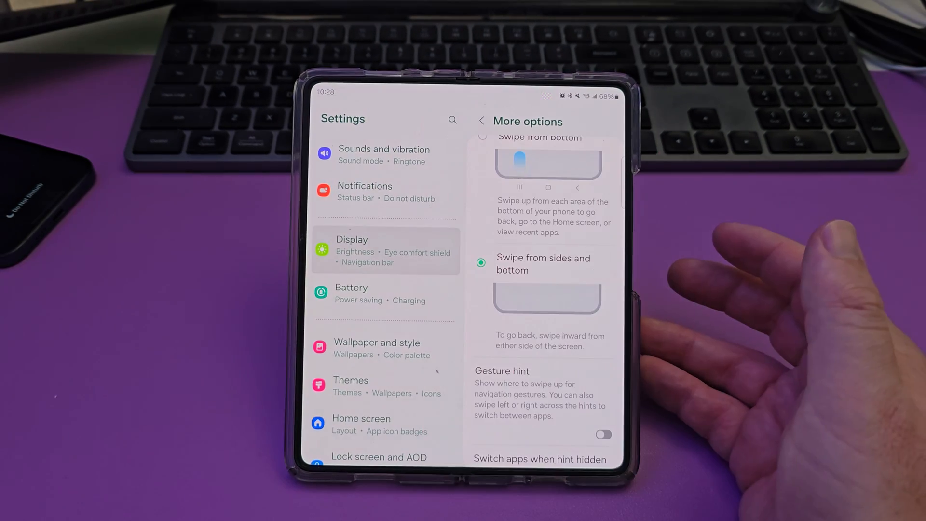
scroll("up", 3)
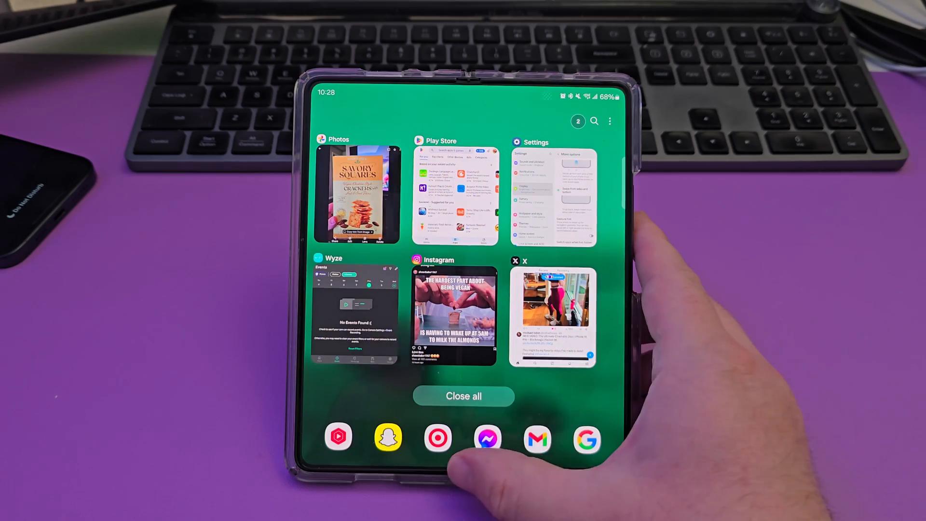
left_click(454, 195)
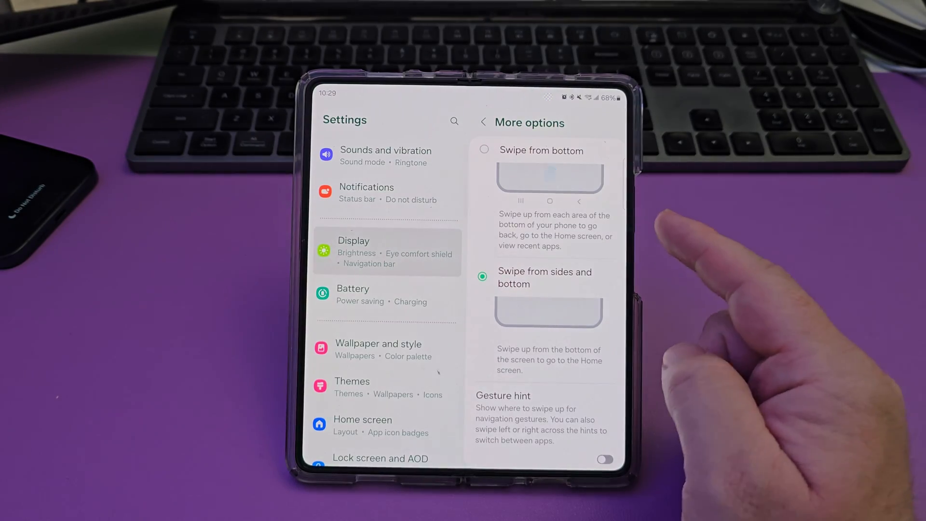
Select 'Swipe from bottom' as the gesture style on the More options page.
left_click(483, 150)
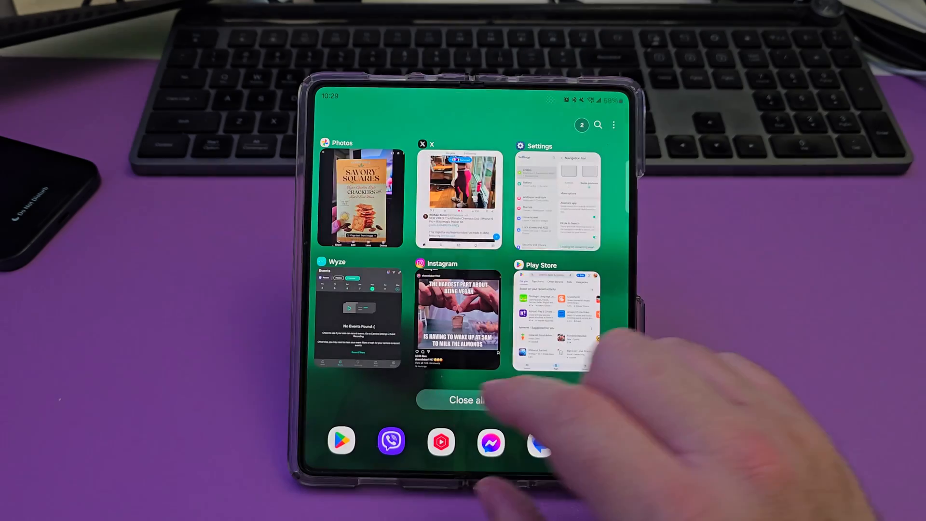
Leave the Recent apps overview for the home screen with its app folders.
left_click(464, 400)
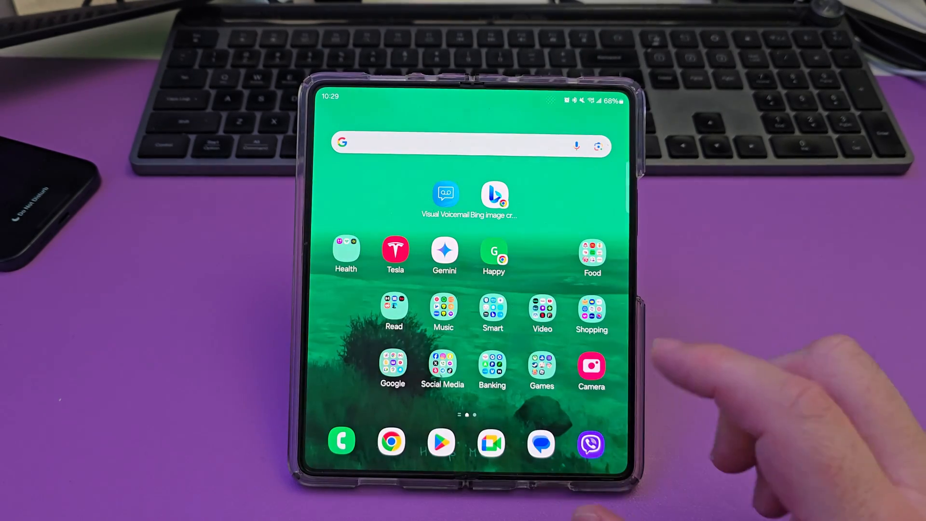